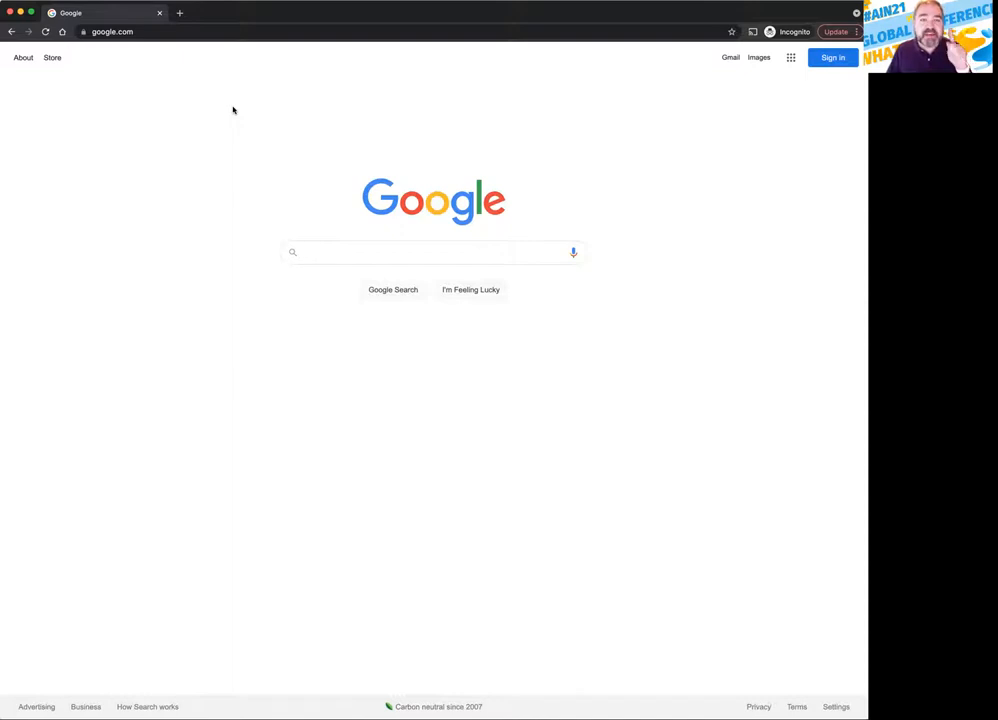
# - Load appliedimprovisationnetwork.org in Chrome's address bar
pyautogui.click(130, 31)
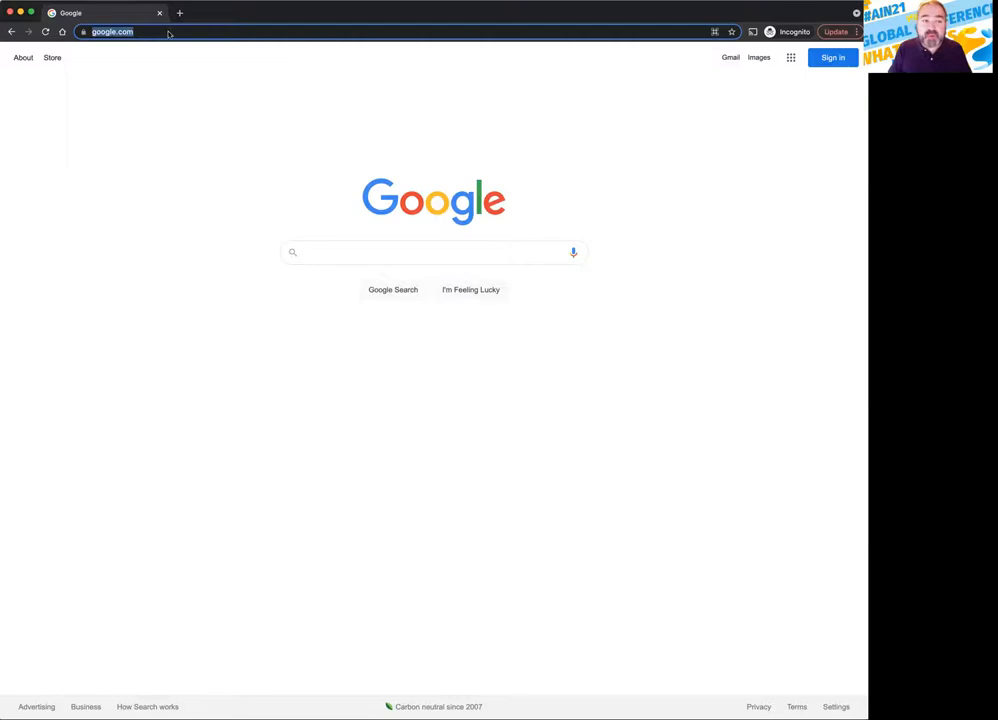
pyautogui.write('appliedimprovisationnetwork.org')
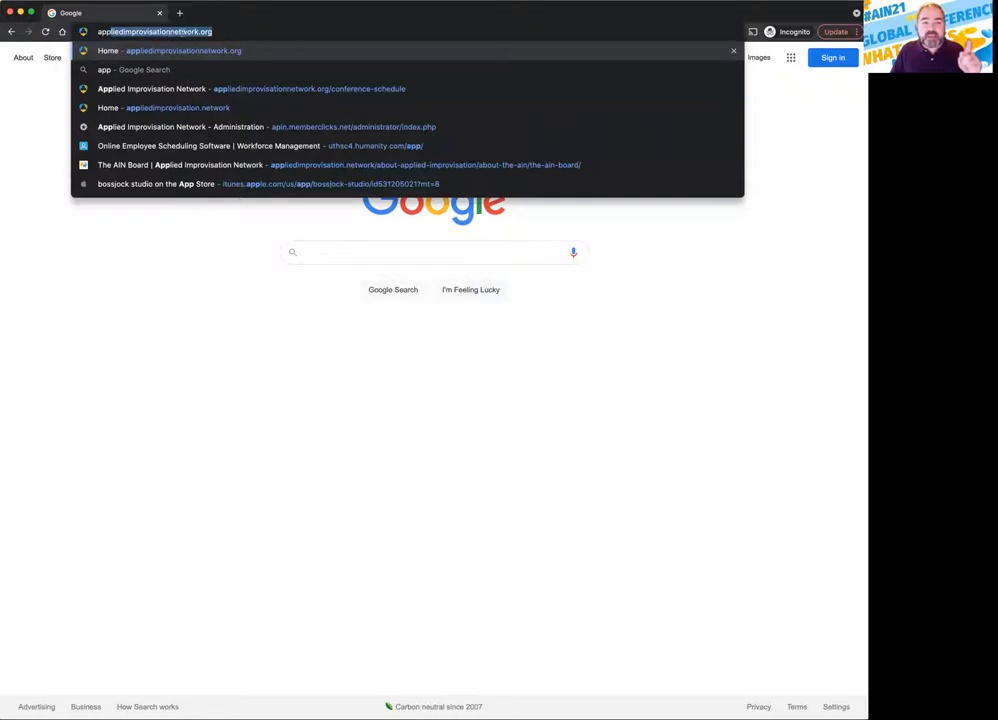
pyautogui.press('Return')
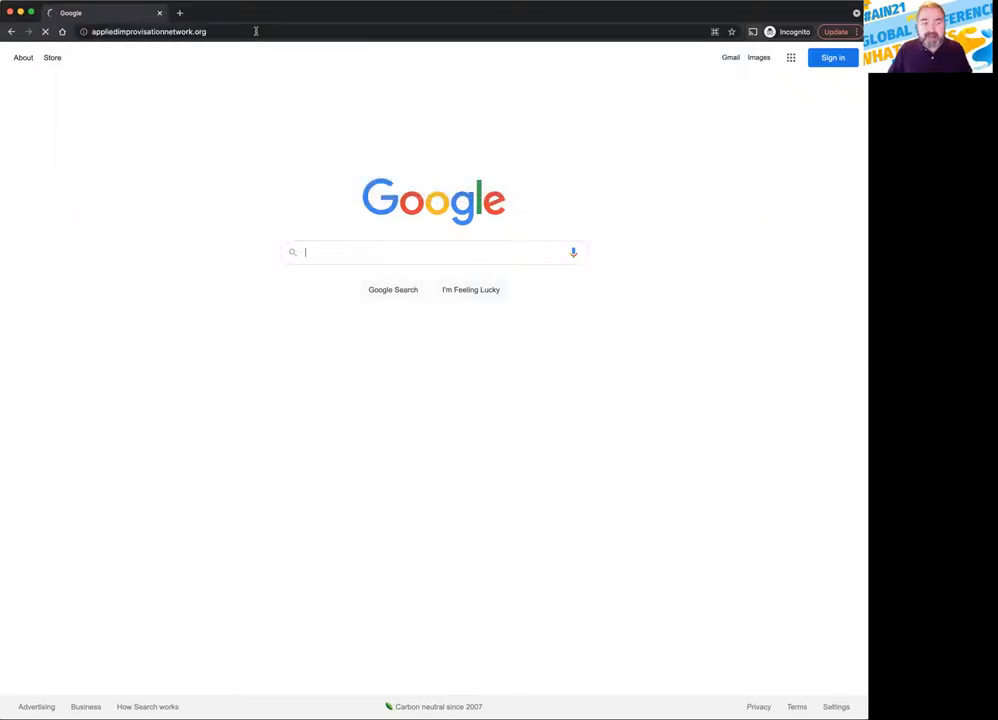
pyautogui.press('Return')
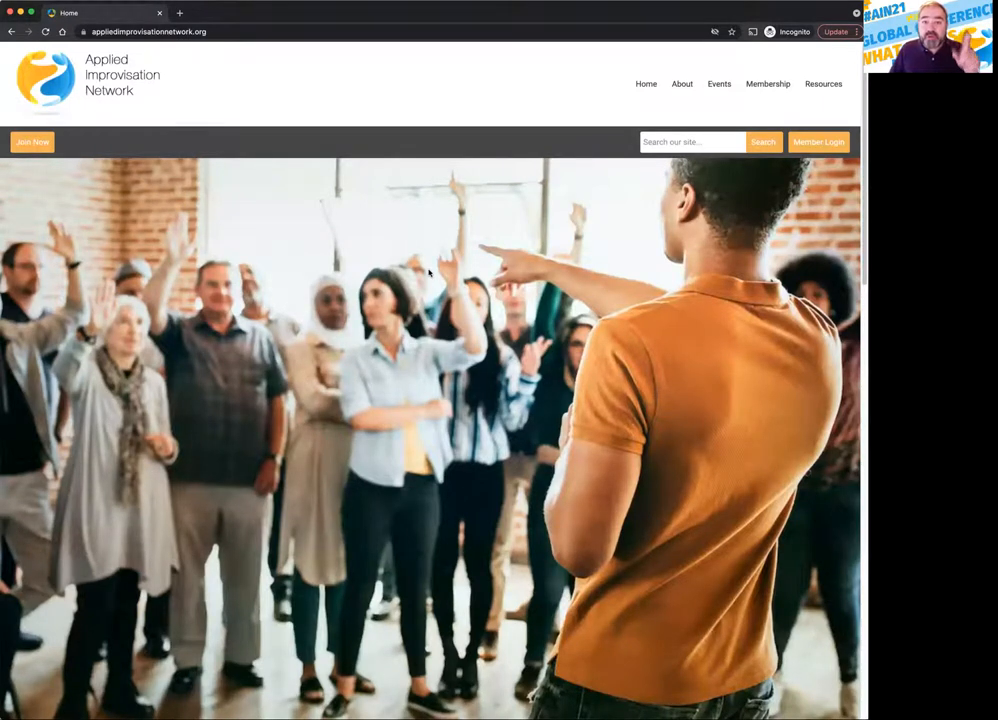
# - Scroll the home page and choose Conference Schedule under Quick Links
pyautogui.scroll(-3)
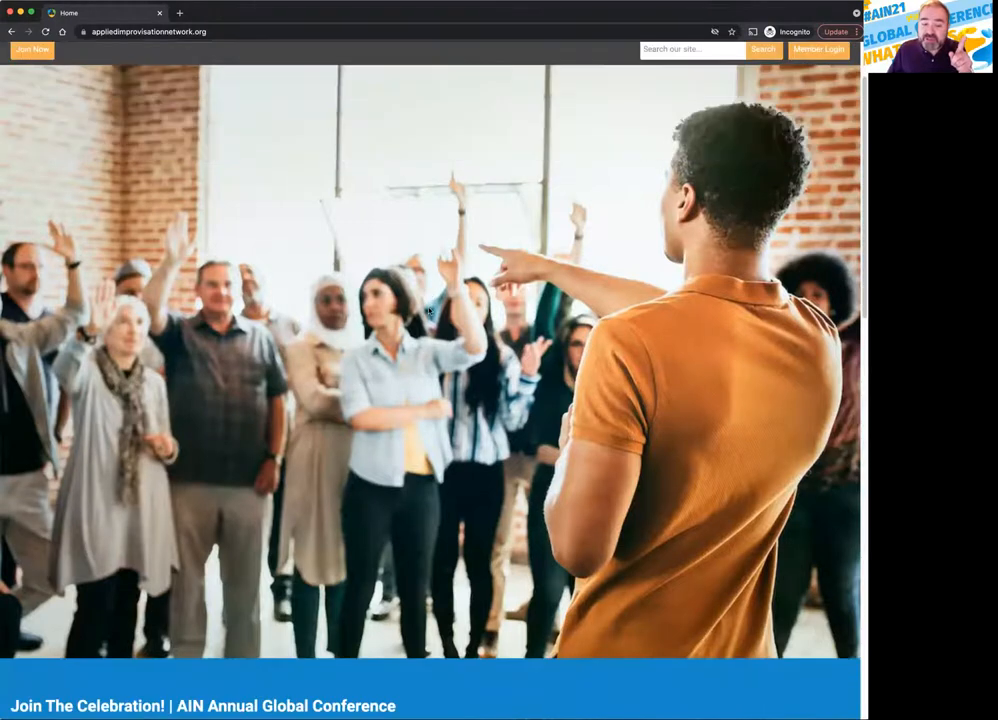
pyautogui.scroll(-3)
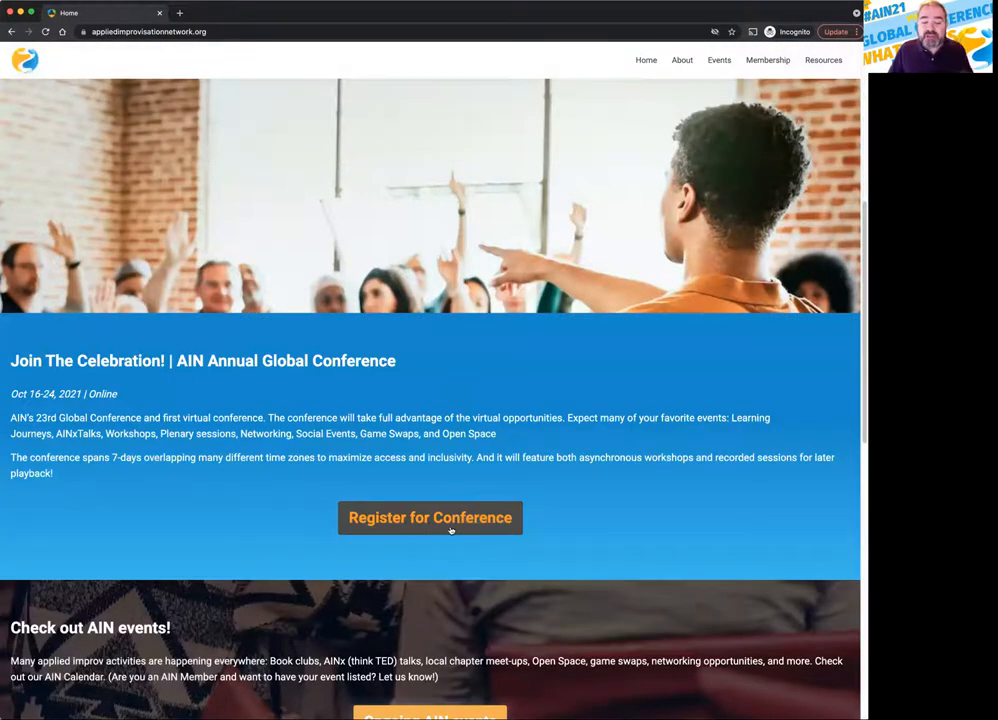
pyautogui.moveTo(430, 517)
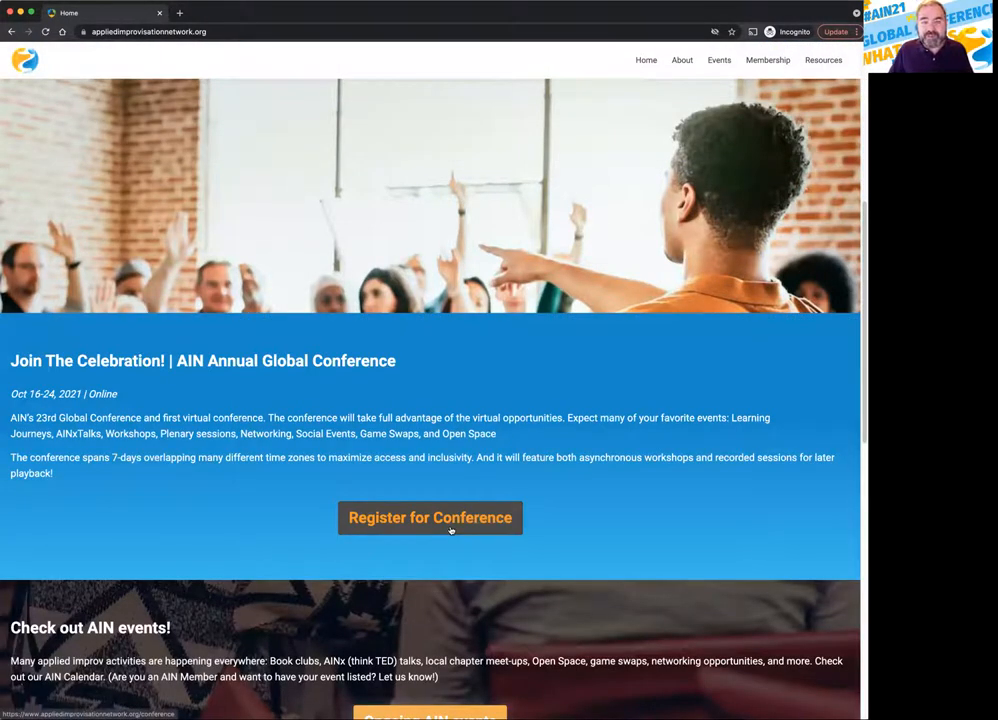
pyautogui.scroll(-3)
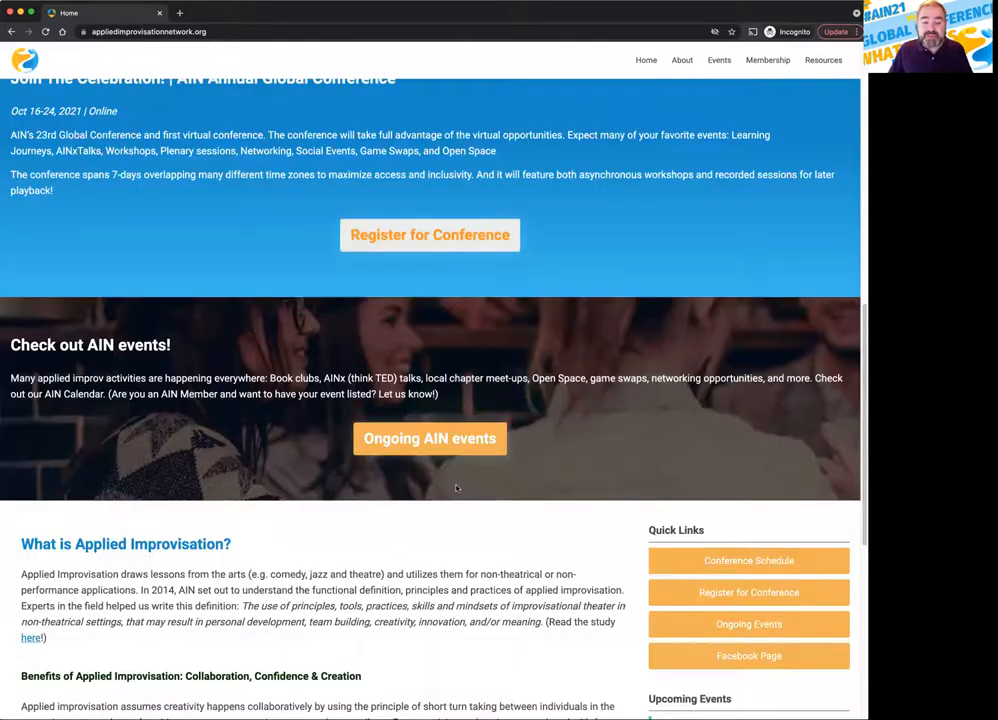
pyautogui.scroll(-3)
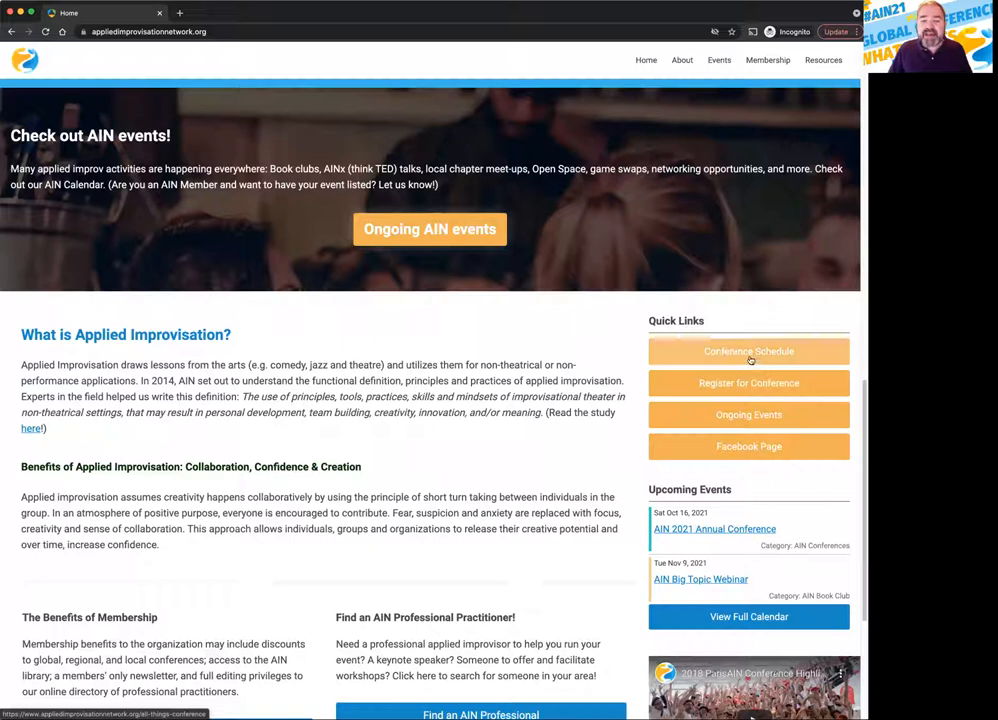
pyautogui.click(748, 351)
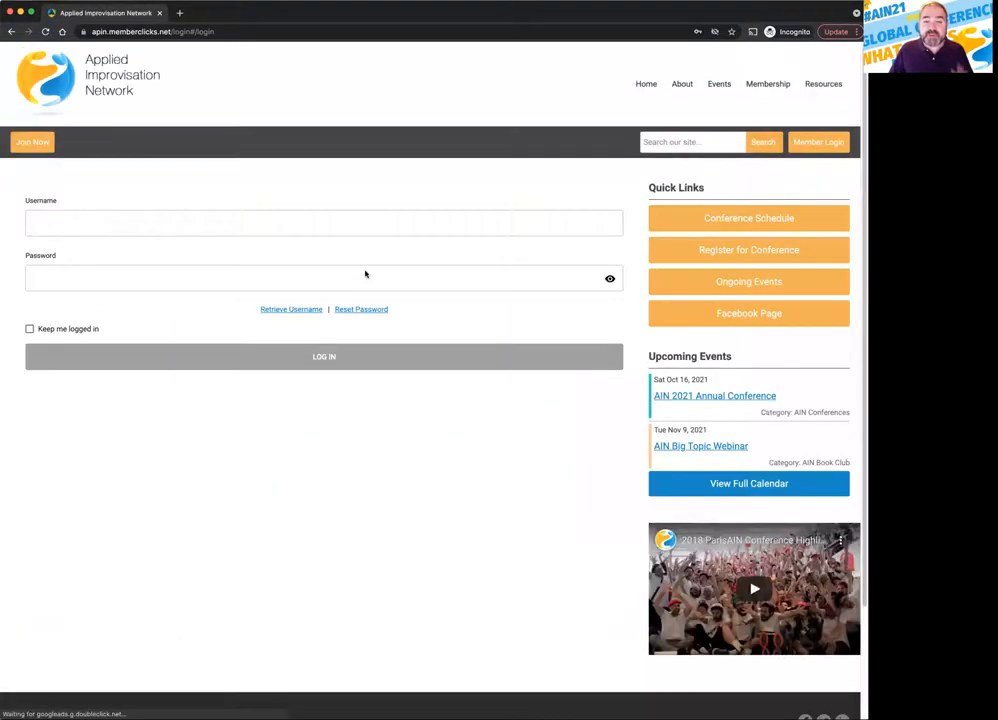
pyautogui.moveTo(313, 233)
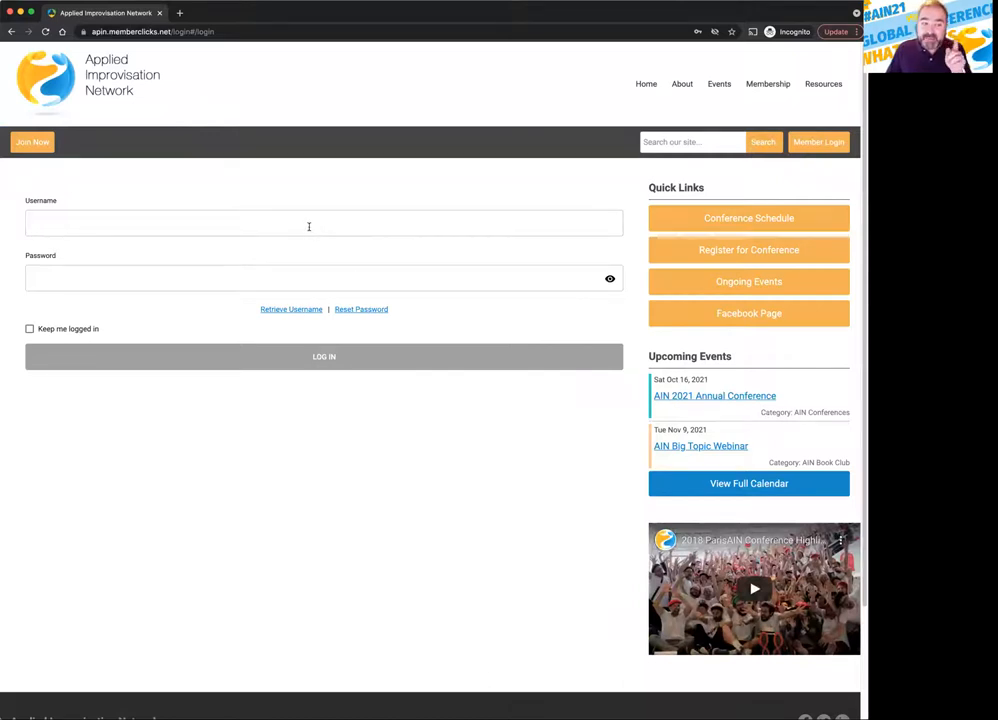
pyautogui.click(323, 222)
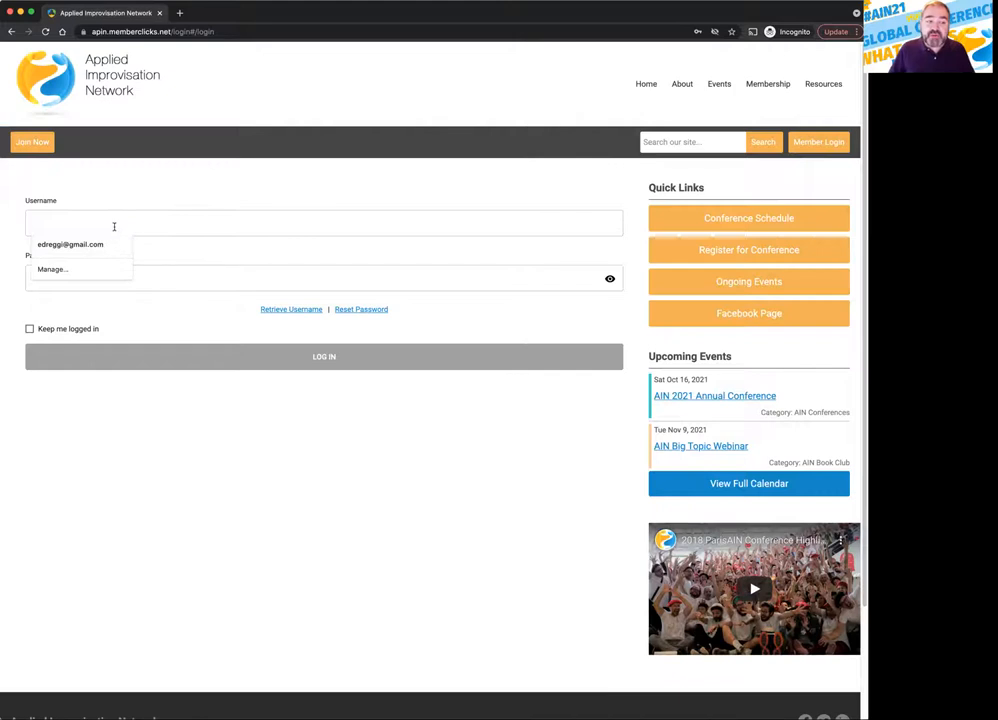
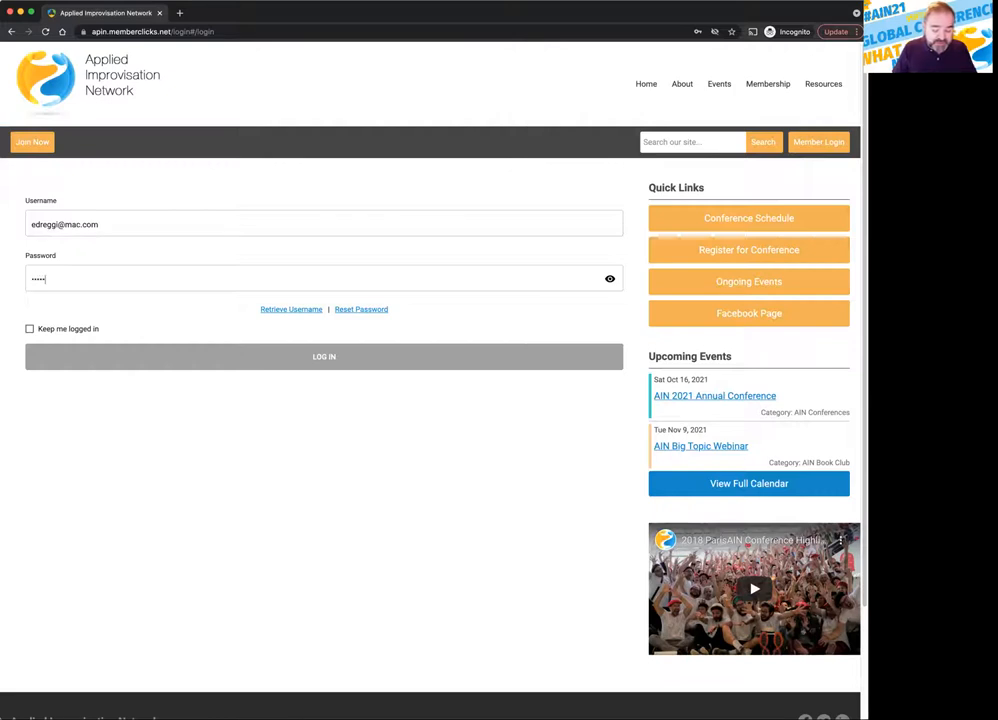
pyautogui.click(323, 356)
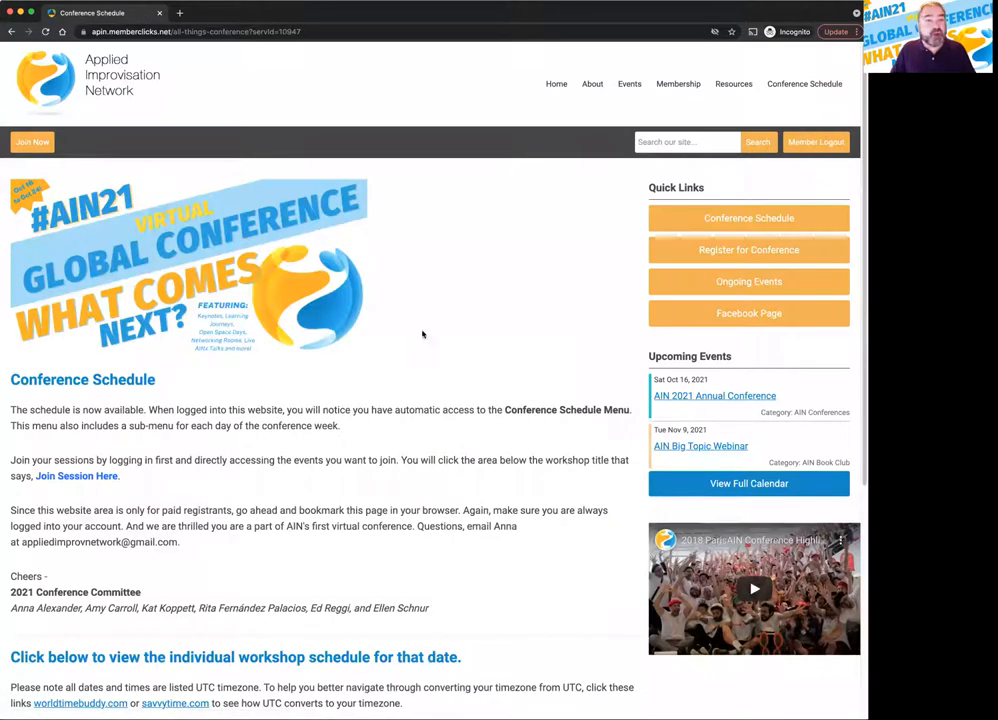
# - Browse the Conference Schedule page and follow the 'Saturday, October 16 schedule' link
pyautogui.click(678, 83)
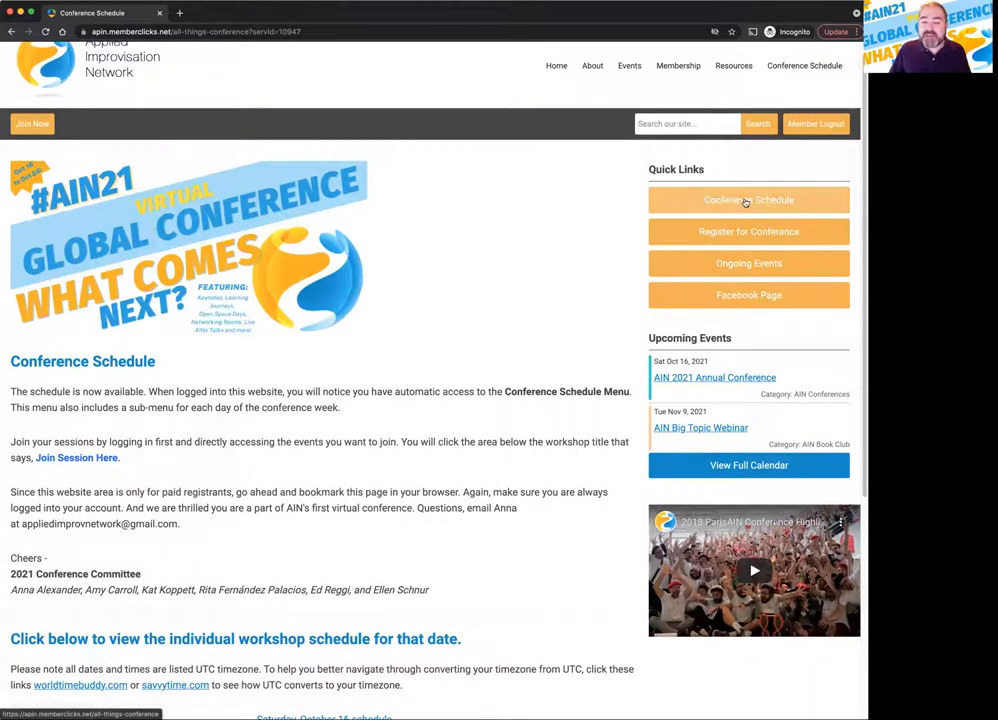
pyautogui.moveTo(467, 311)
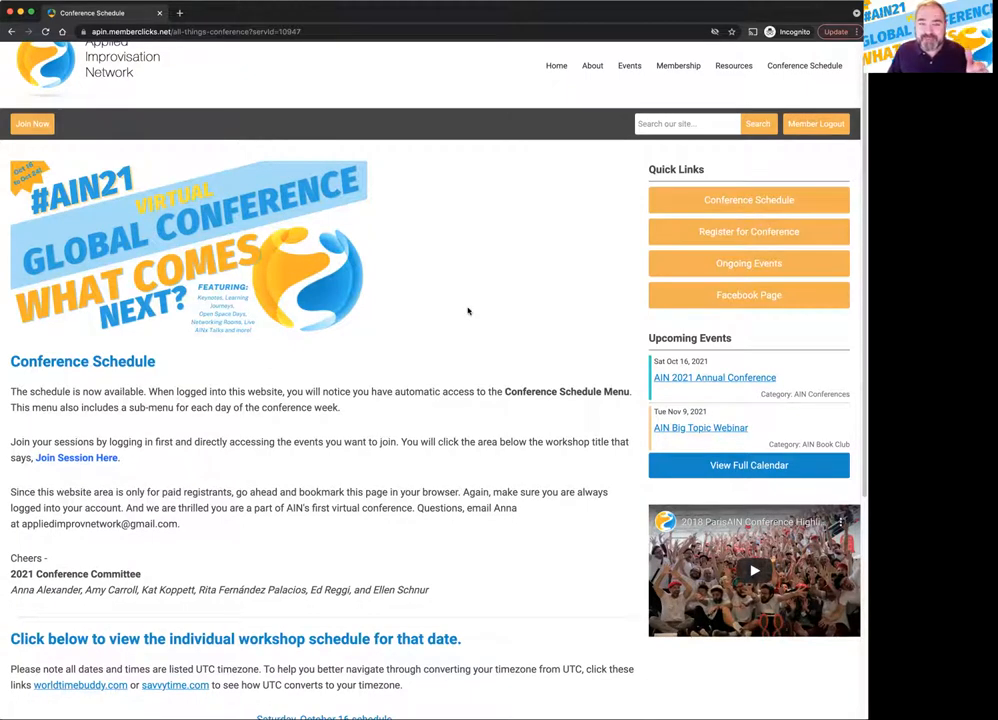
pyautogui.moveTo(427, 333)
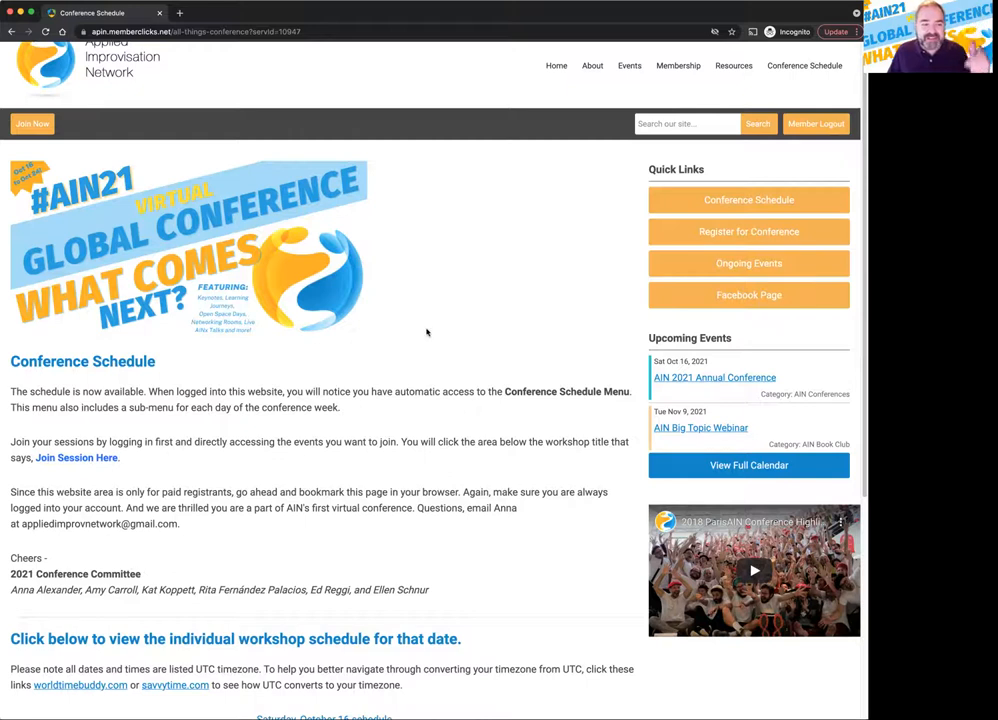
pyautogui.scroll(-3)
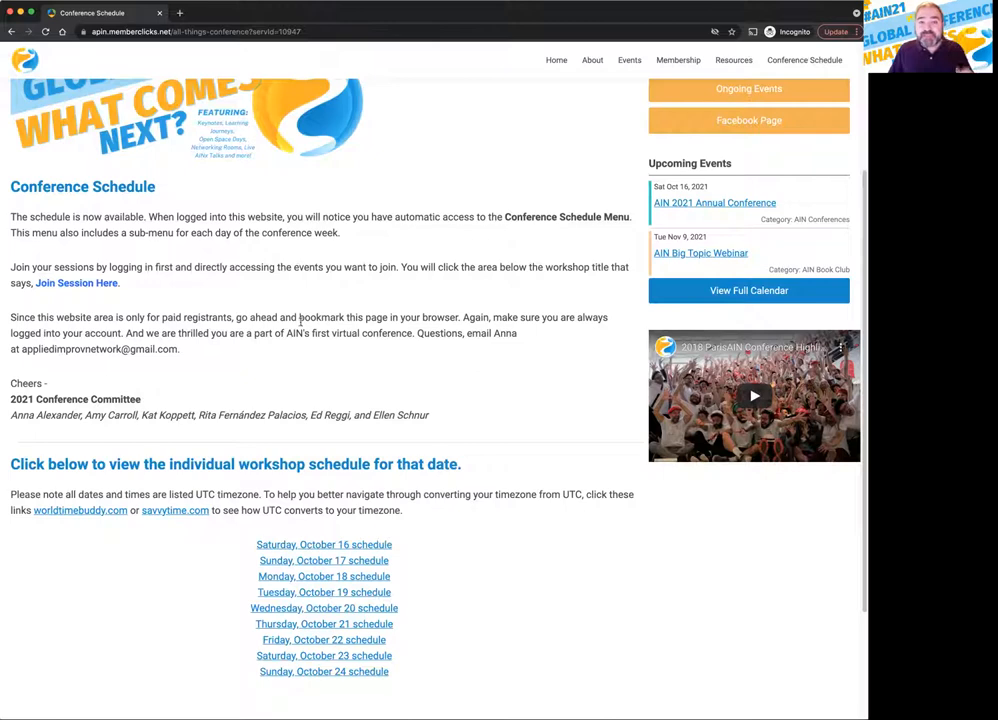
pyautogui.scroll(3)
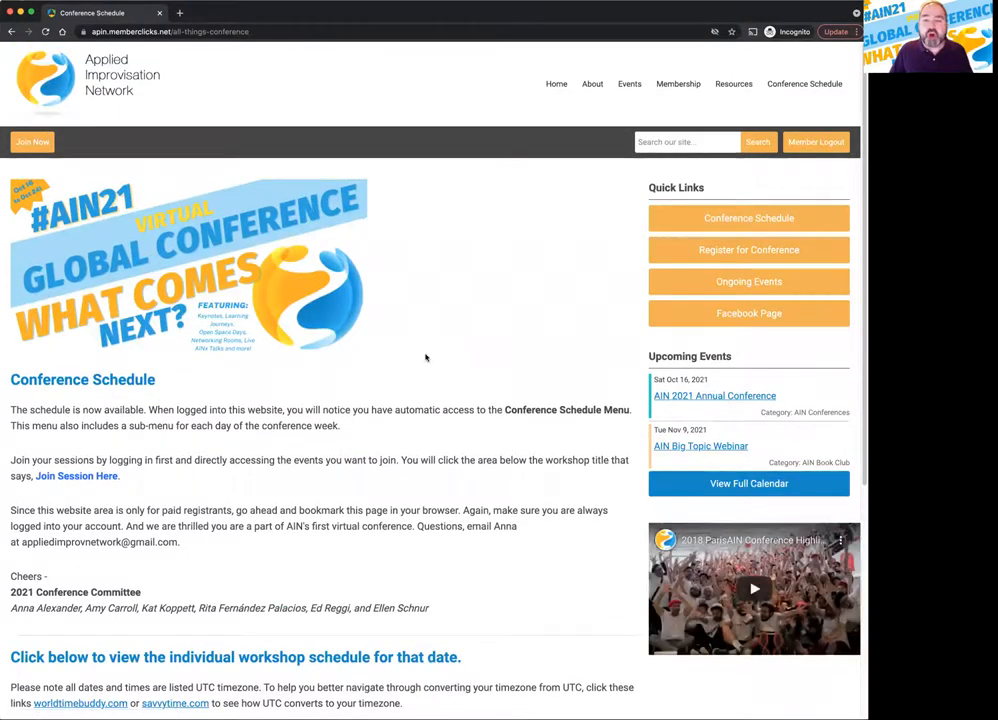
pyautogui.scroll(-3)
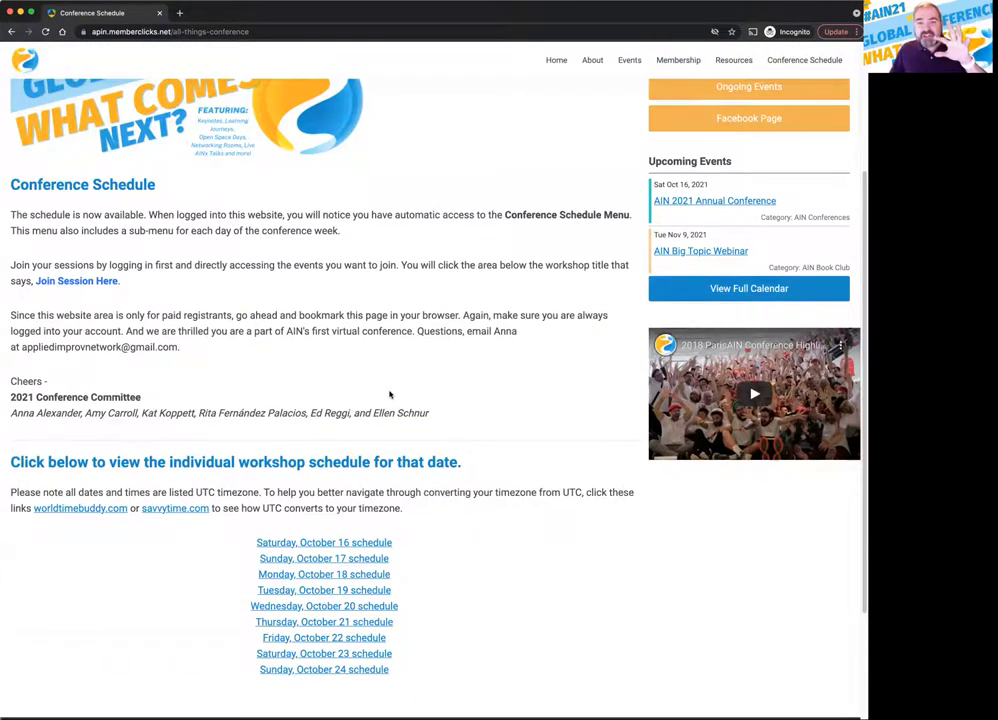
pyautogui.scroll(-3)
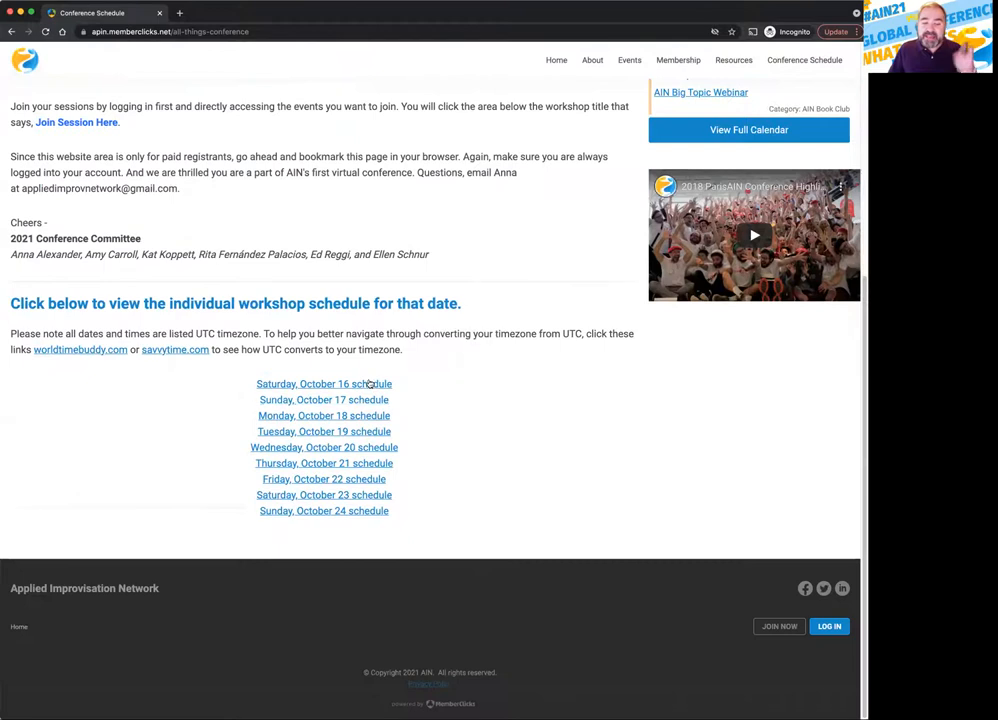
pyautogui.click(323, 384)
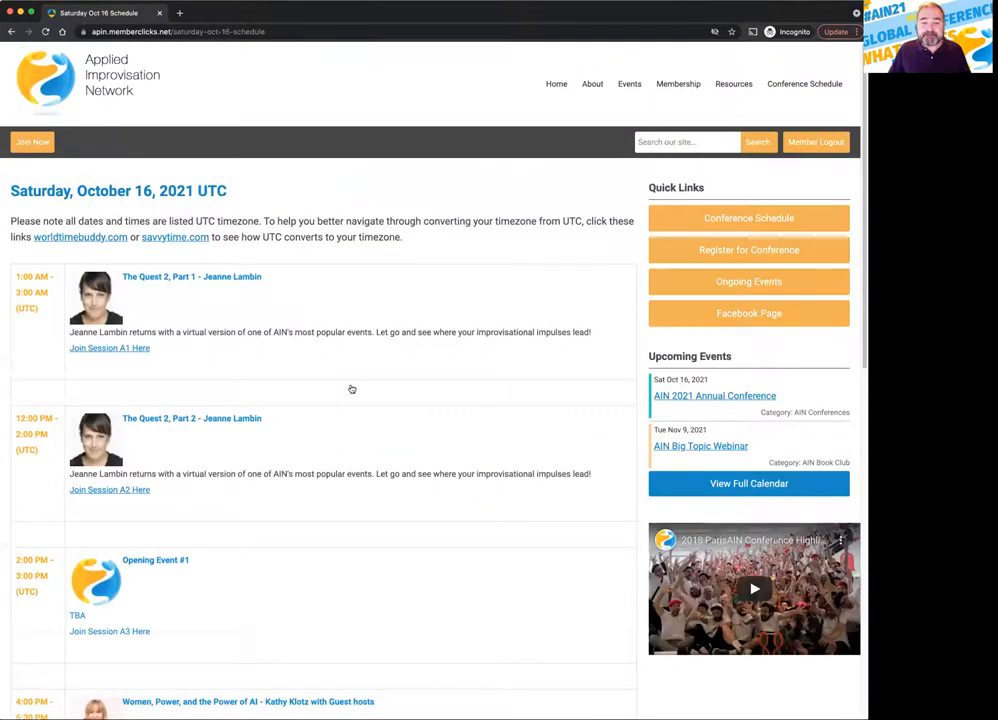
# - Pick Thursday October 21 from the Conference Schedule menu
pyautogui.scroll(-3)
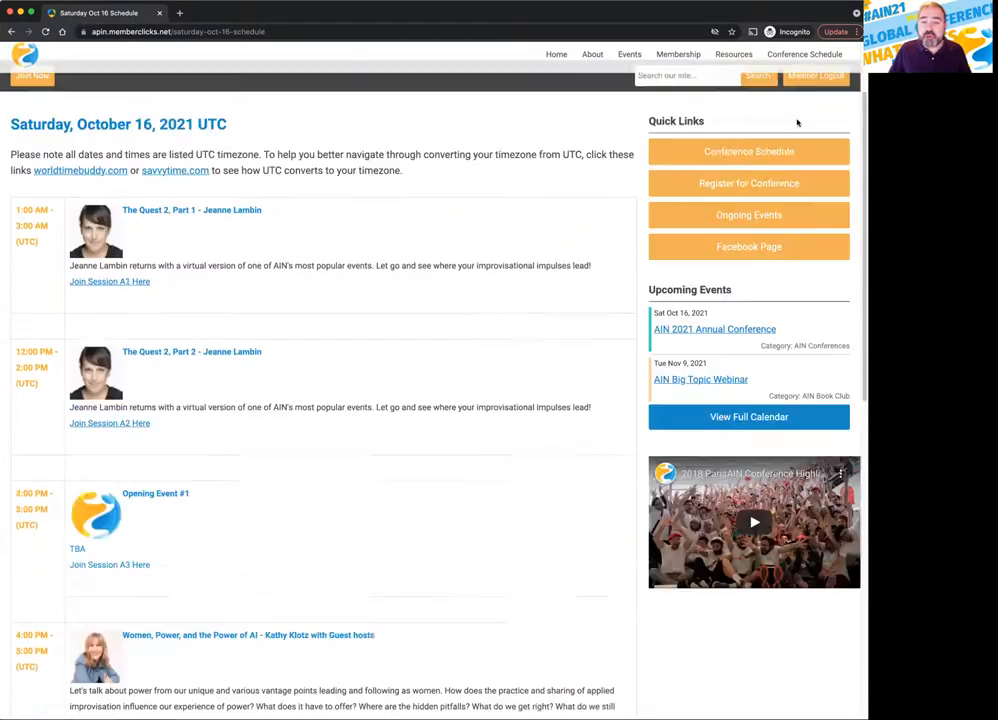
pyautogui.click(805, 83)
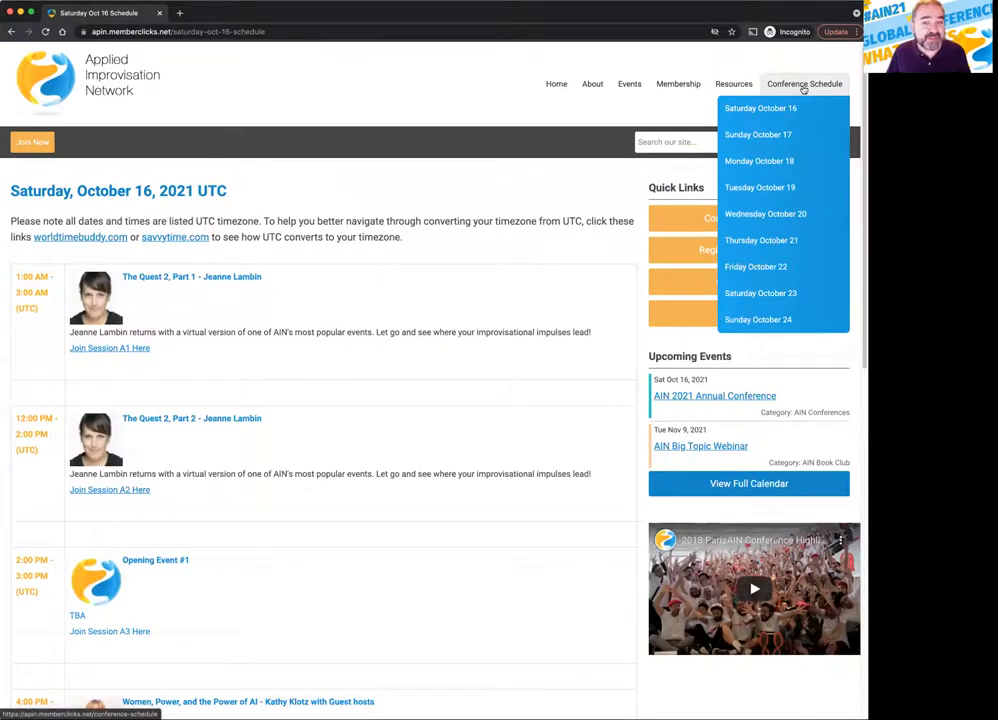
pyautogui.moveTo(780, 240)
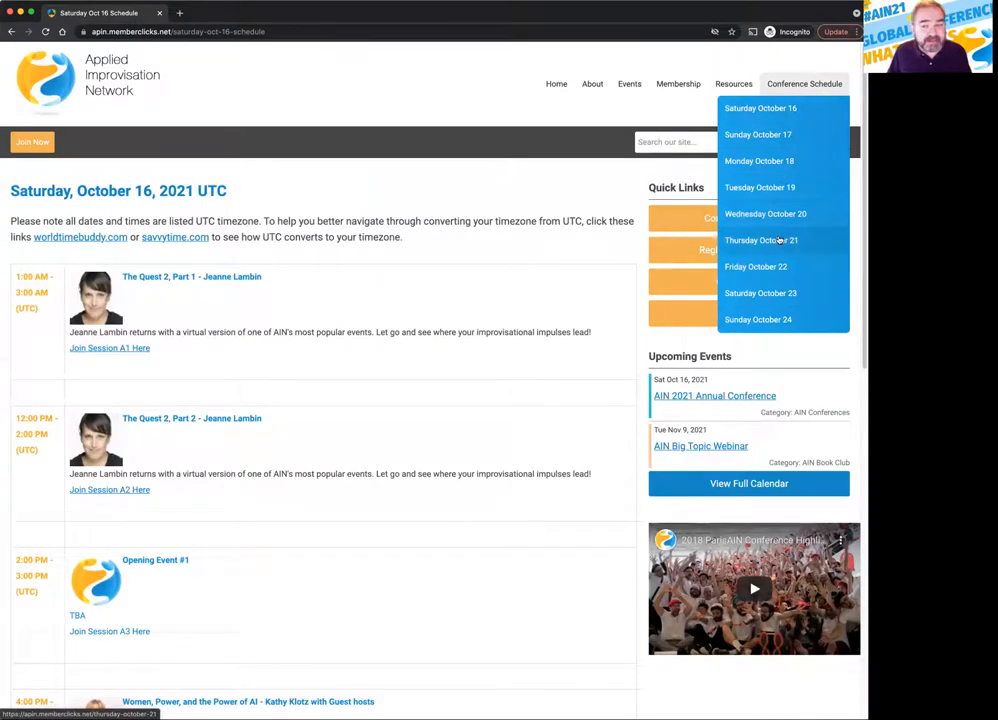
pyautogui.click(760, 240)
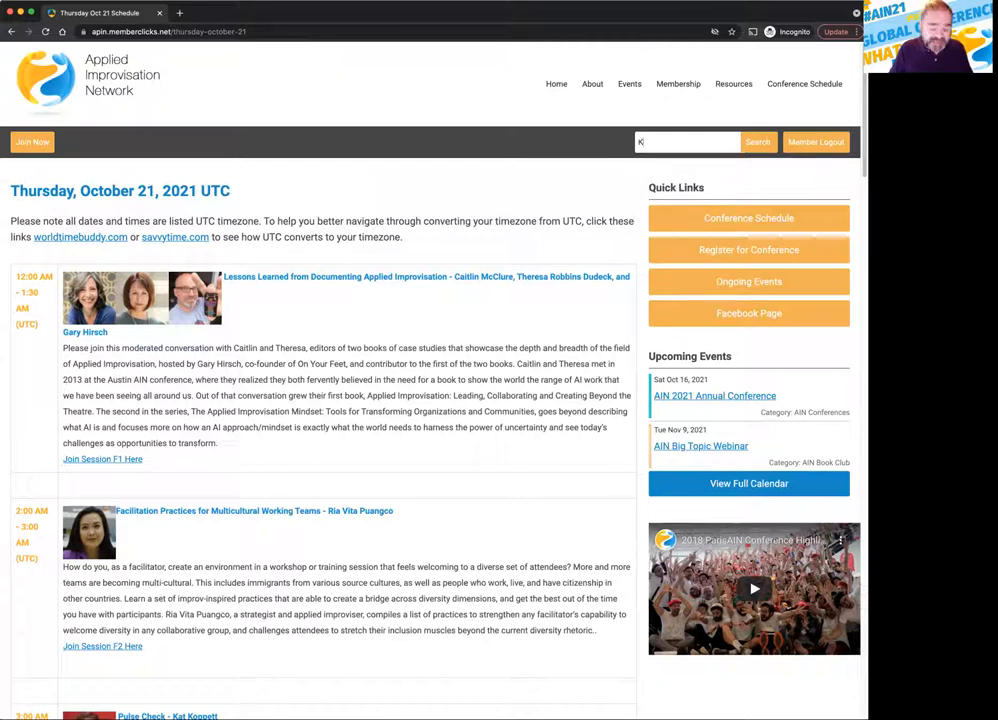
# - Search the site for 'Koppett' and open the Thursday Oct 21 Schedule result
pyautogui.write('Koppi')
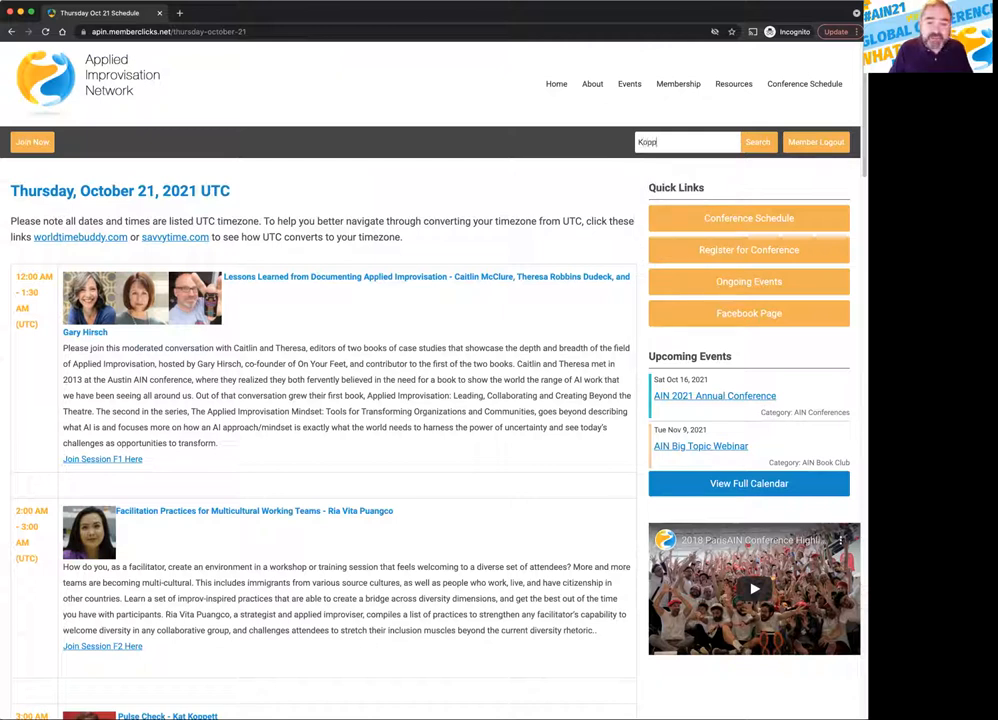
pyautogui.write('e')
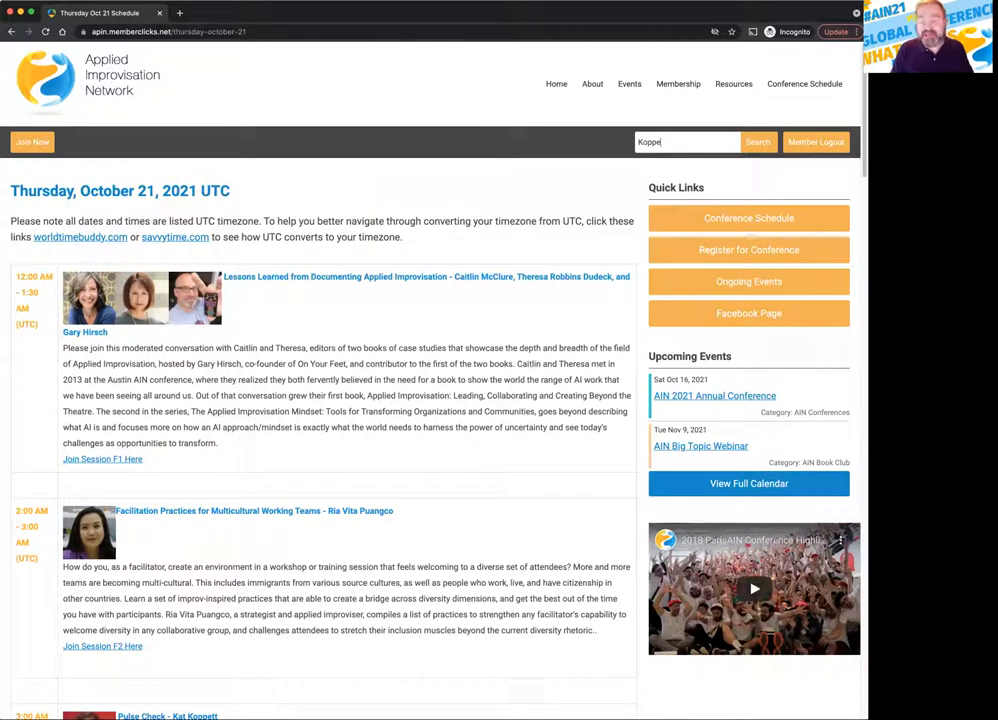
pyautogui.write('tt')
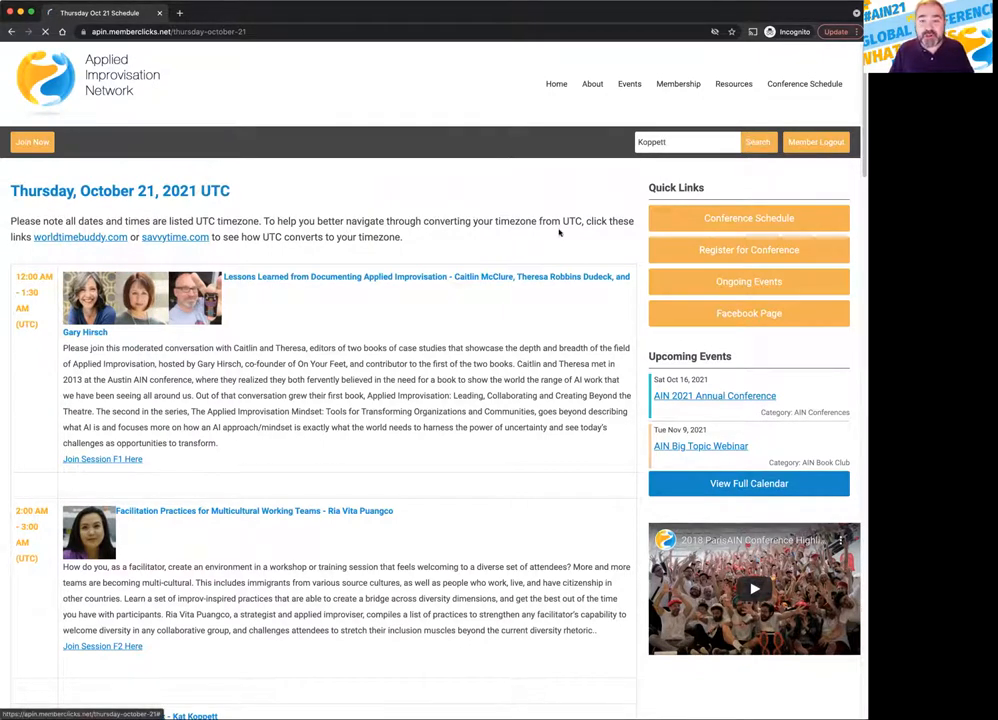
pyautogui.click(757, 141)
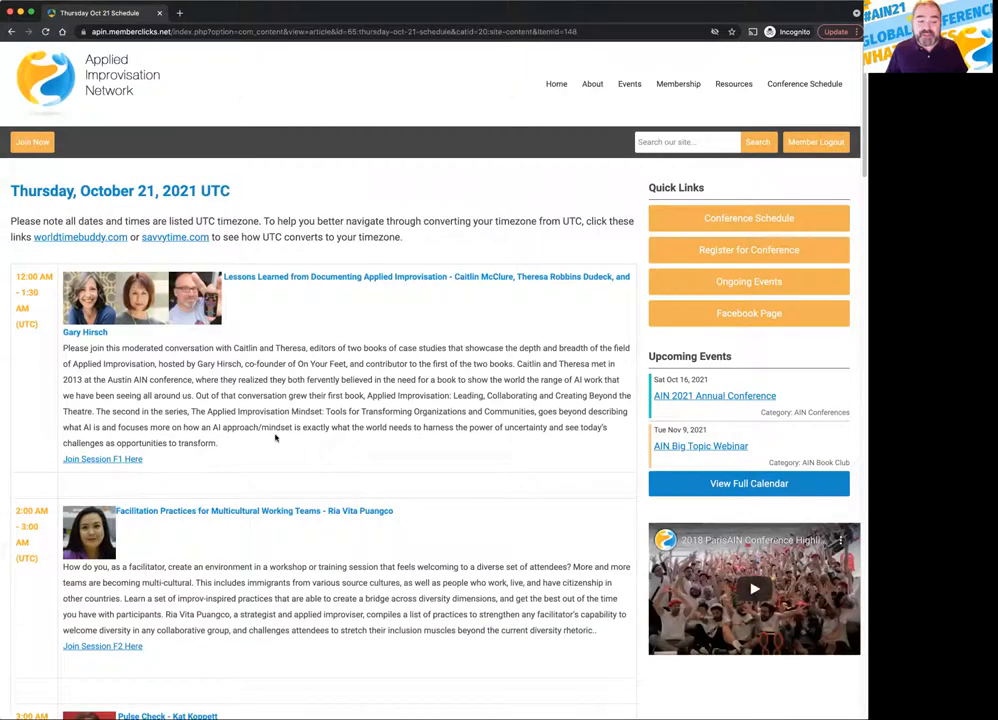
pyautogui.scroll(-3)
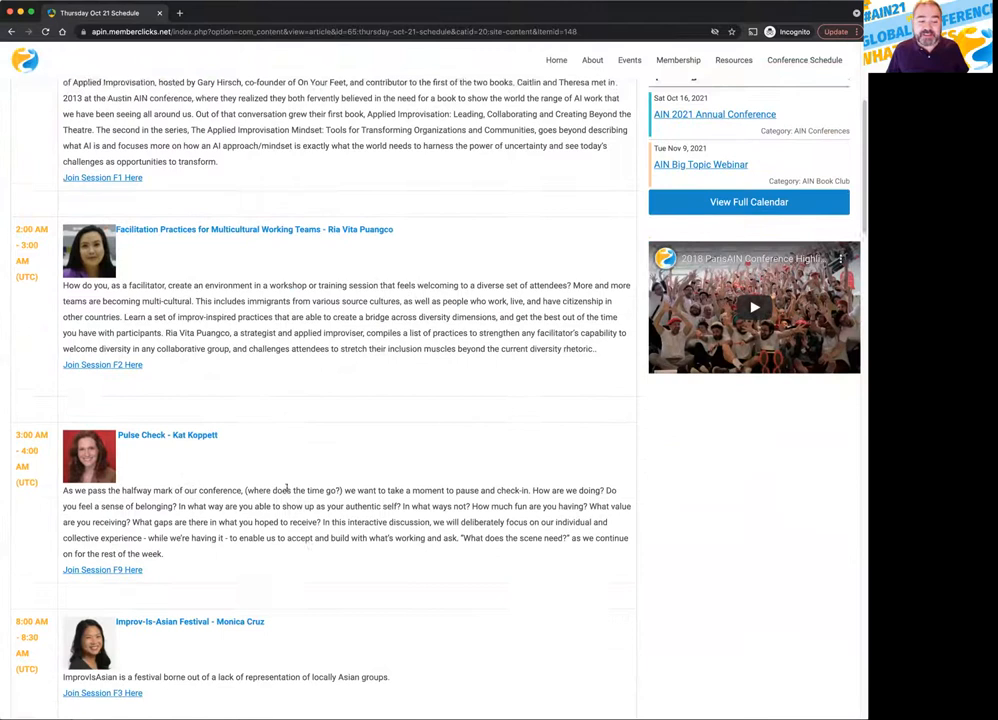
pyautogui.scroll(-3)
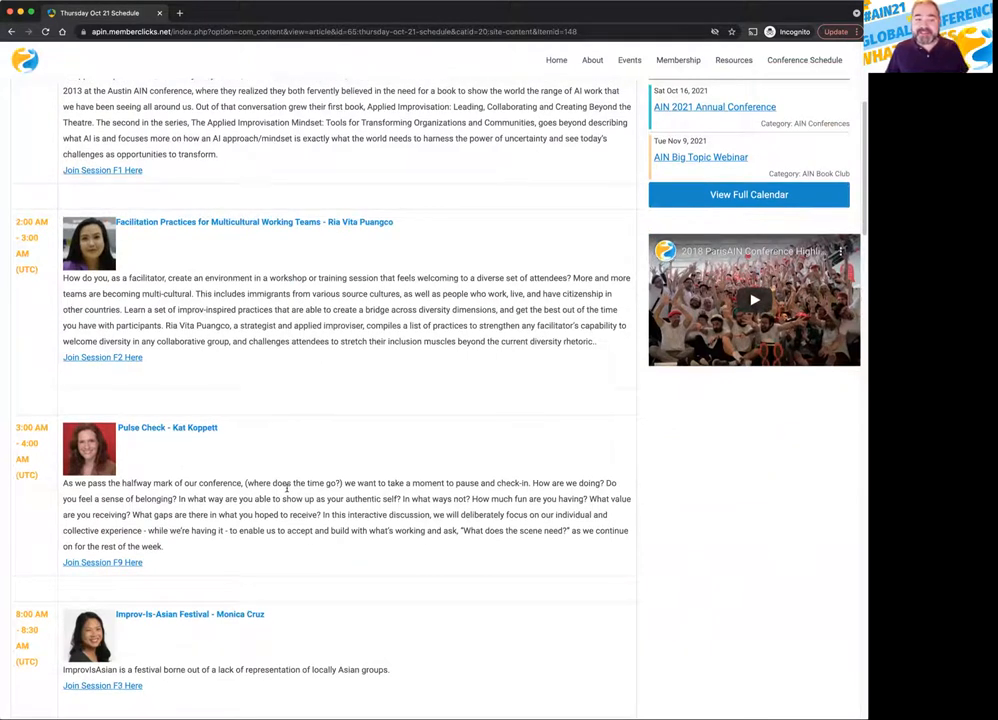
pyautogui.scroll(3)
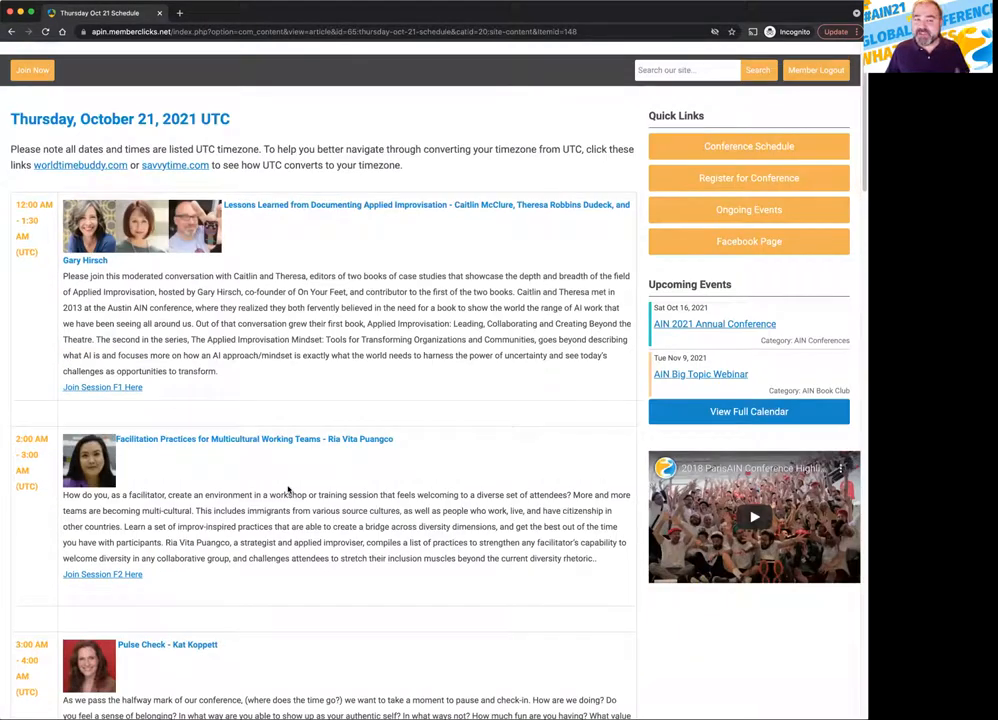